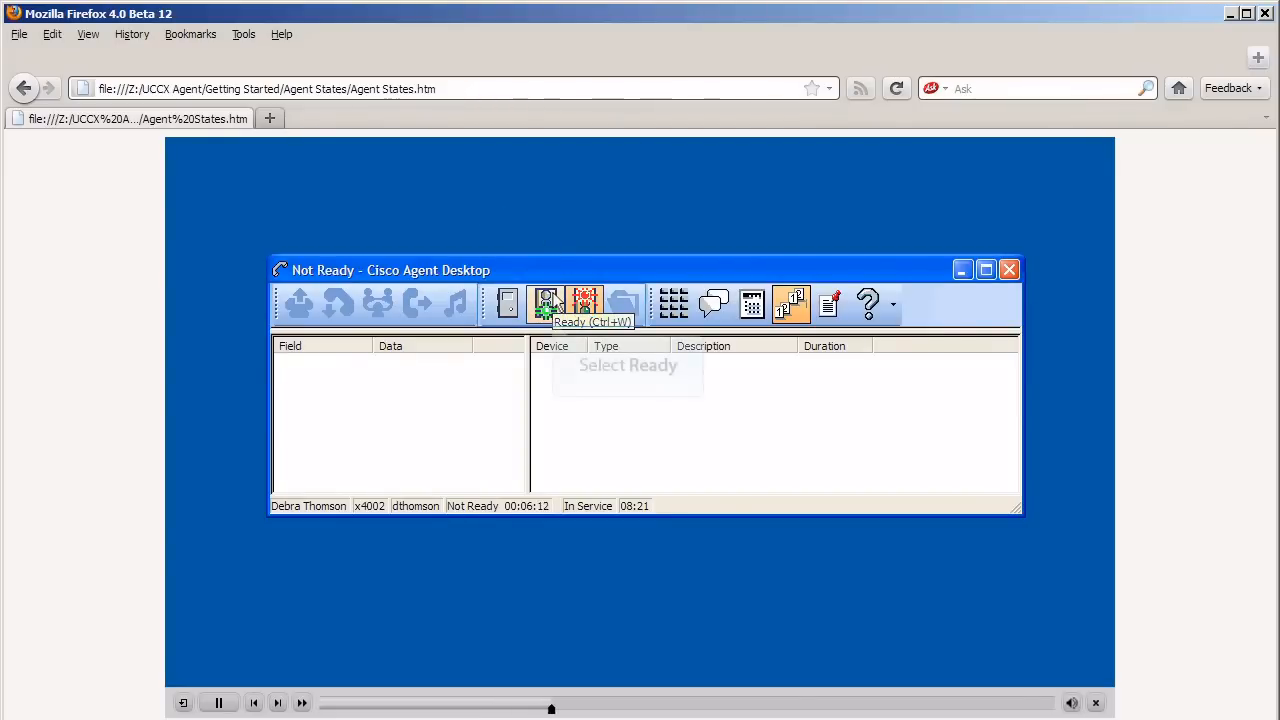
- Set the agent's state to Ready so the Ready timer starts running
click(544, 304)
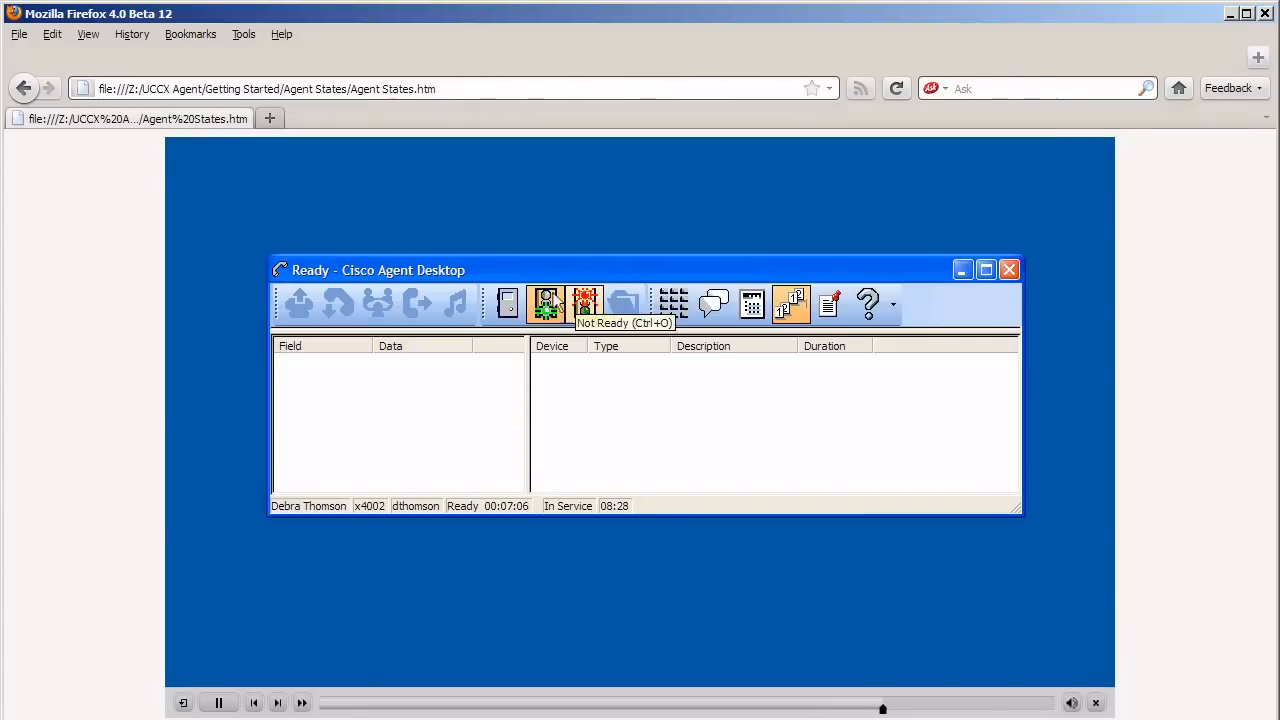
- Switch the agent to Not Ready and confirm the selected reason code
click(584, 304)
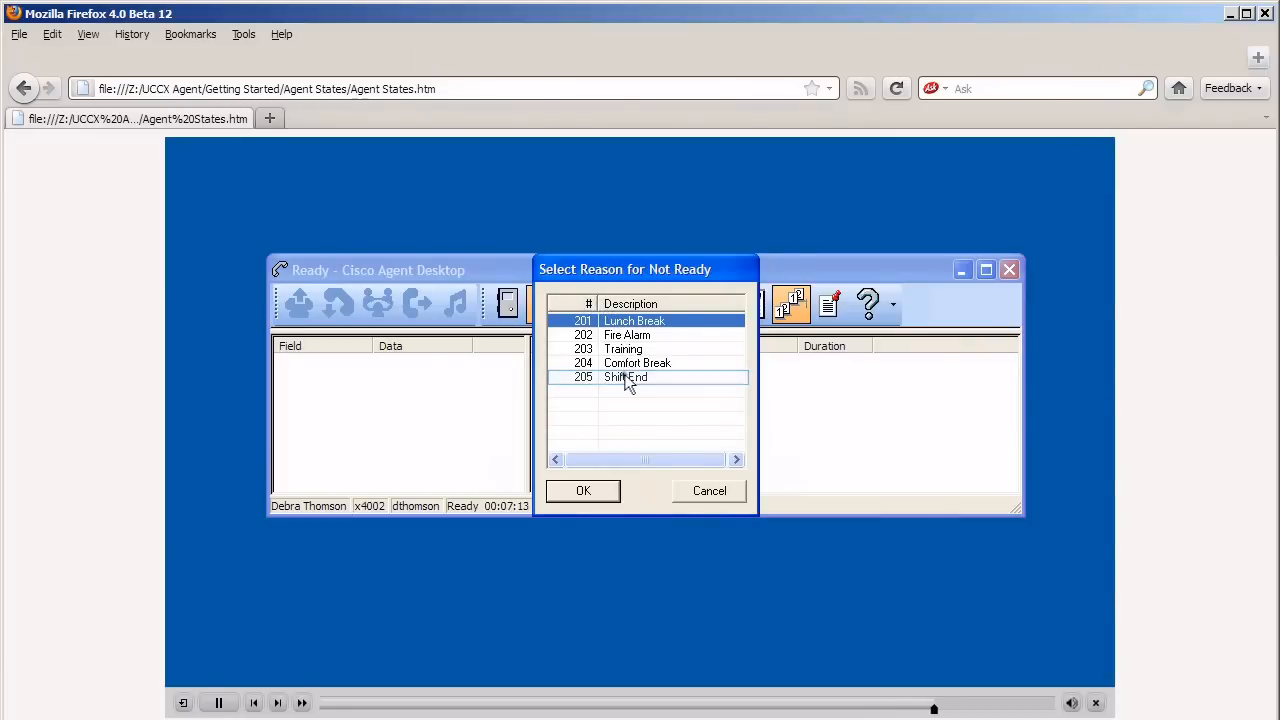
click(584, 490)
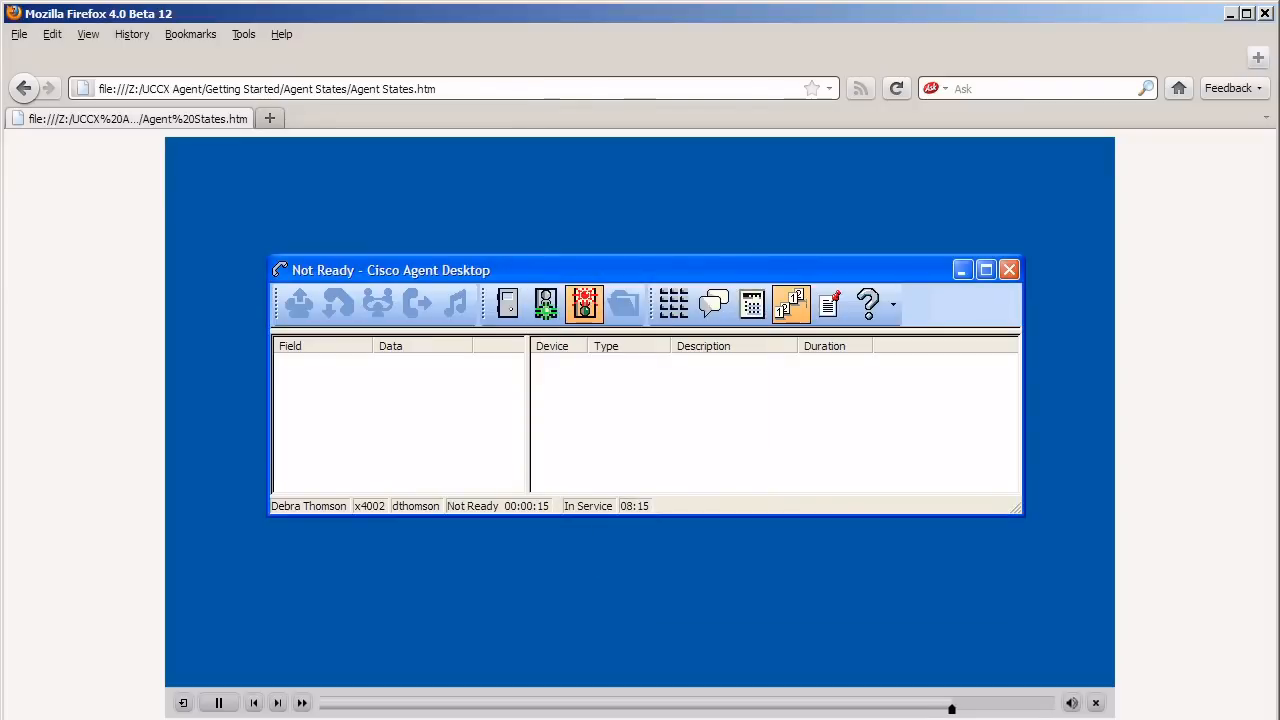